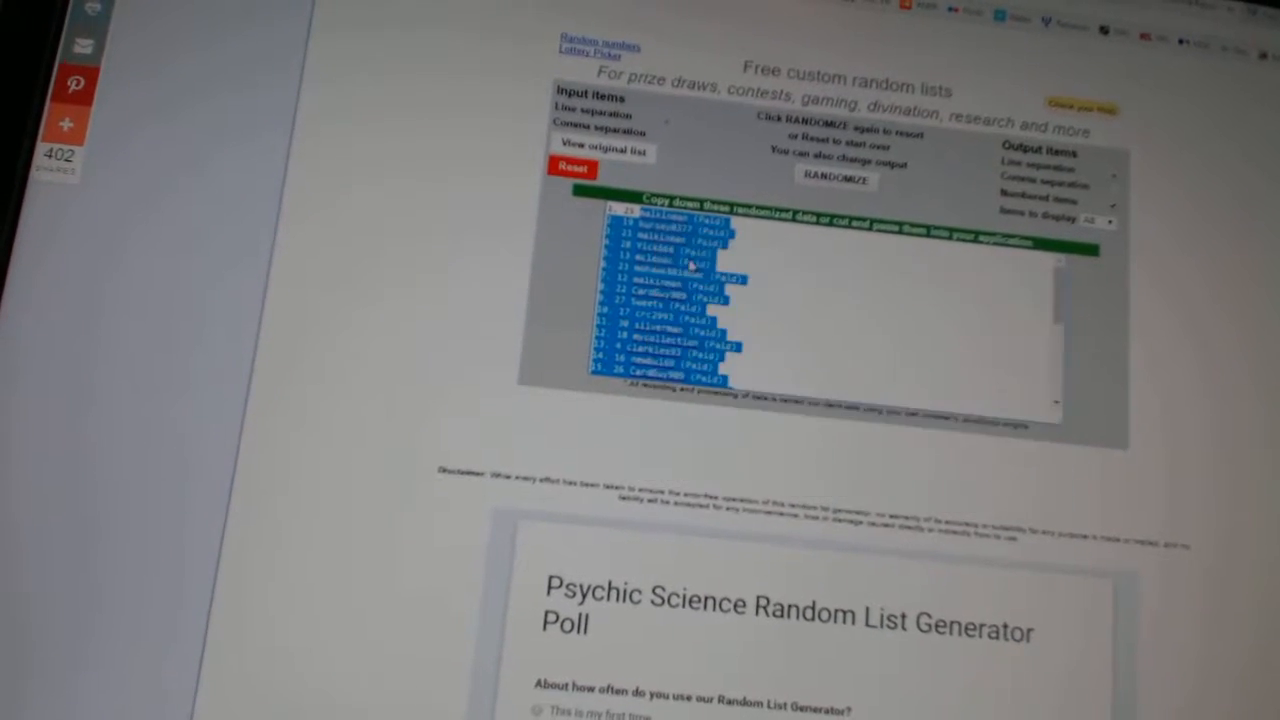
# Shuffle the thirty teams twice and copy the randomized list for column B.
pyautogui.click(836, 179)
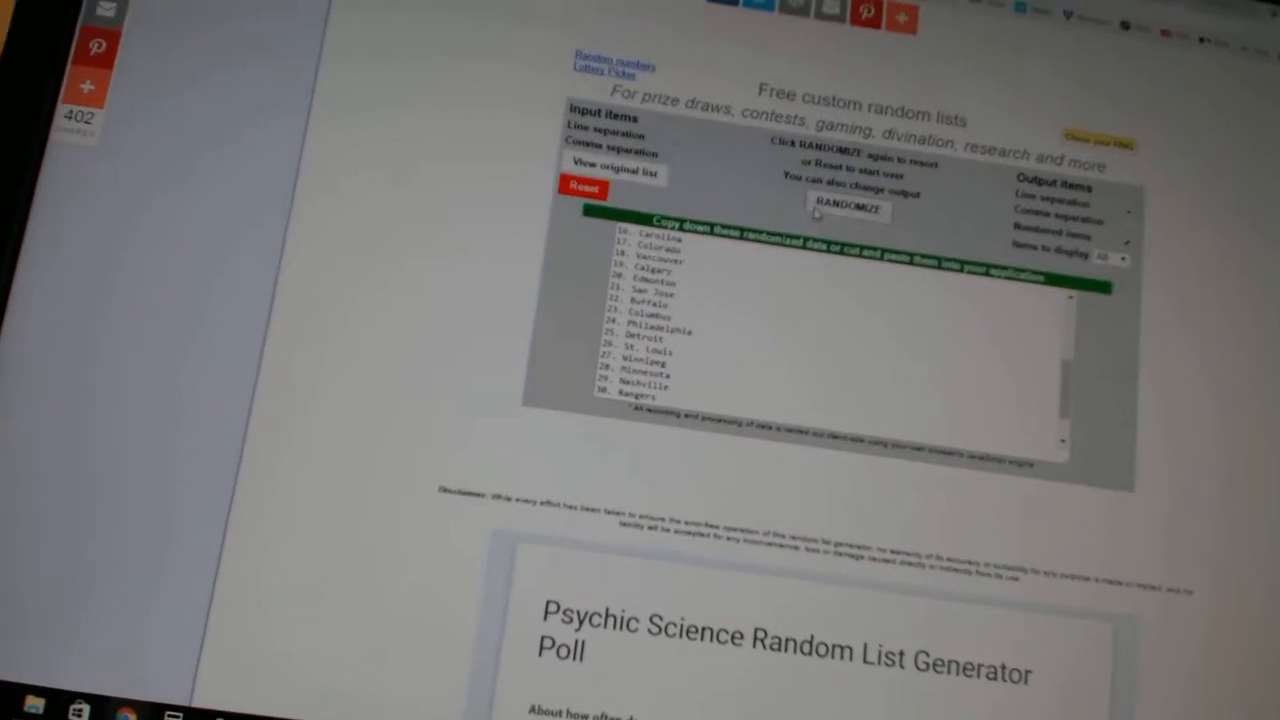
pyautogui.click(848, 210)
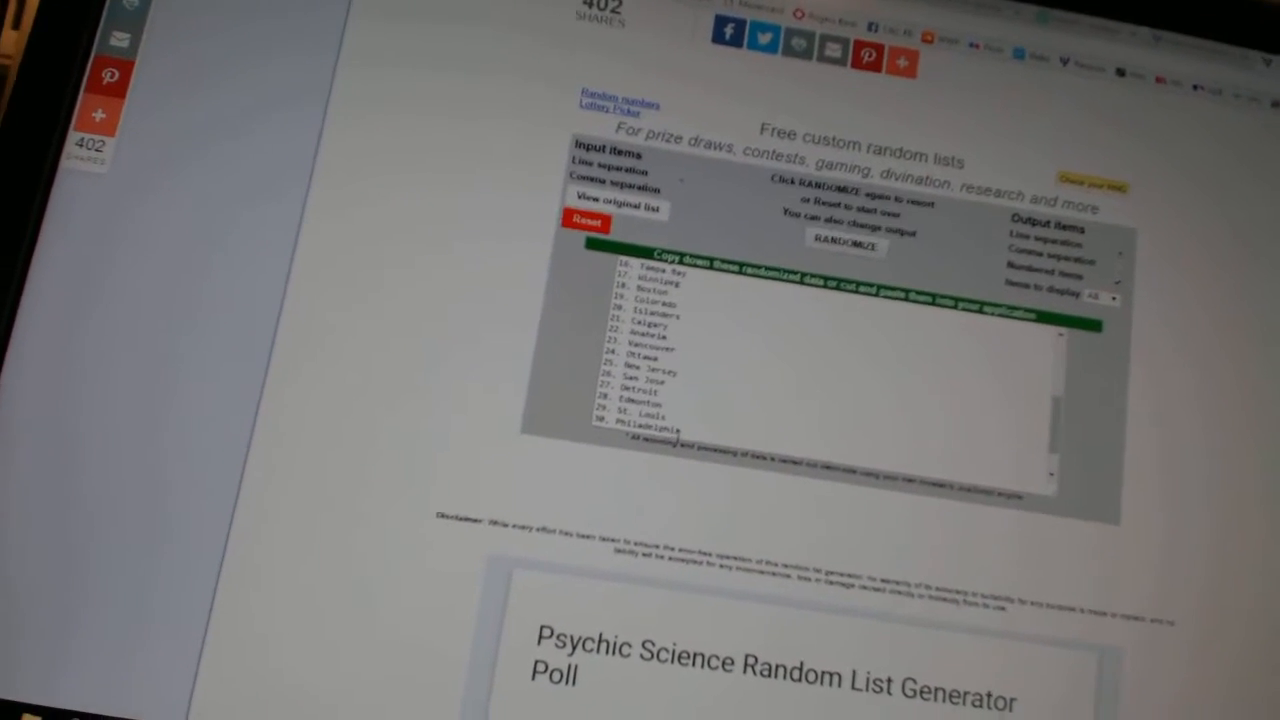
pyautogui.rightClick(650, 350)
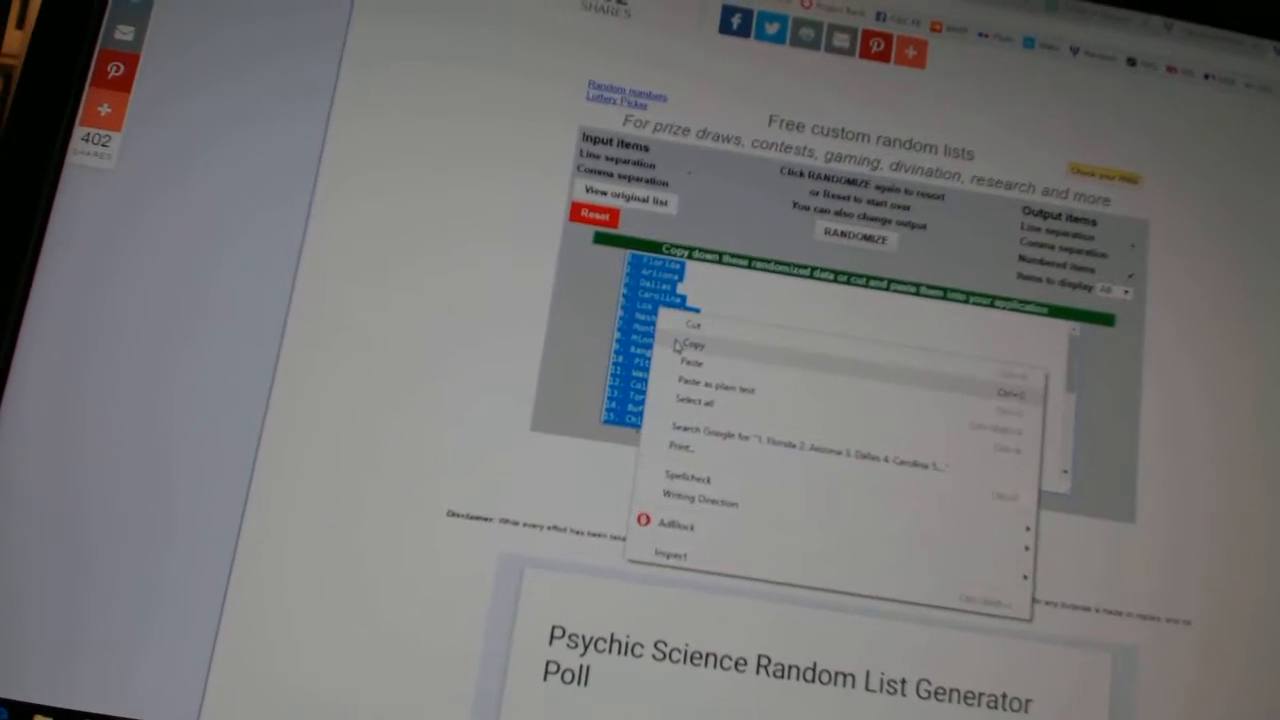
pyautogui.click(690, 345)
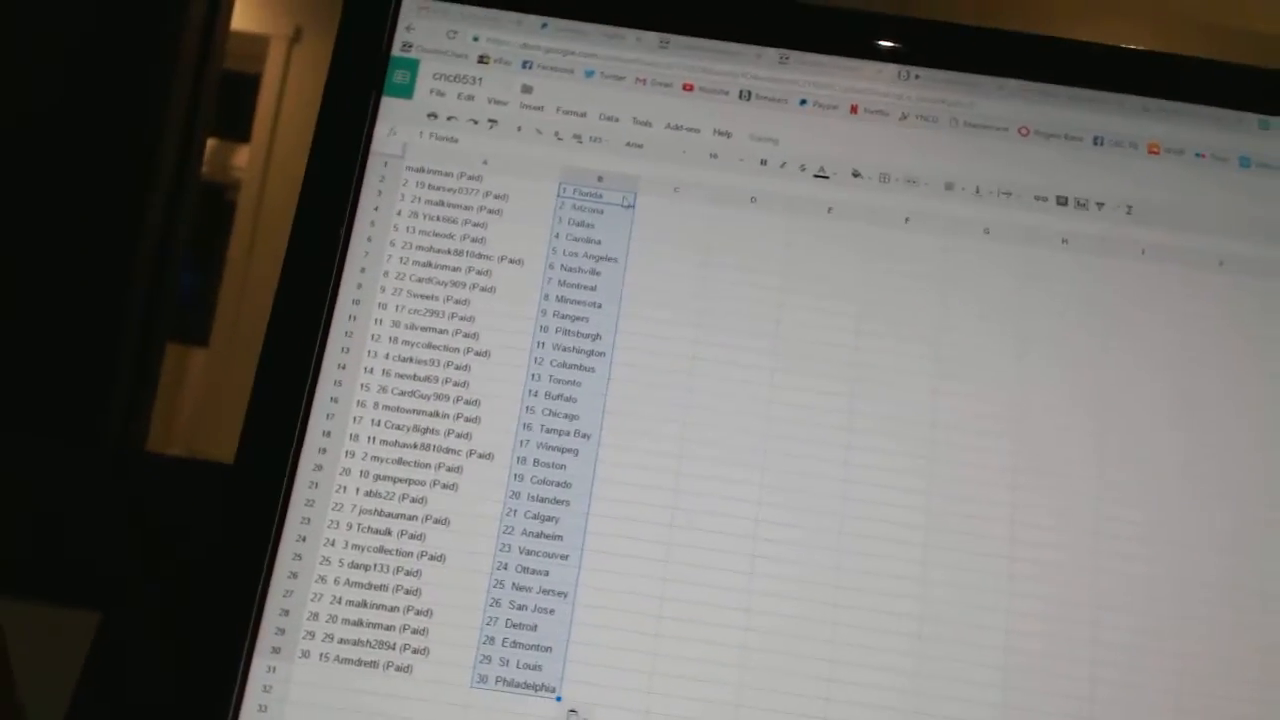